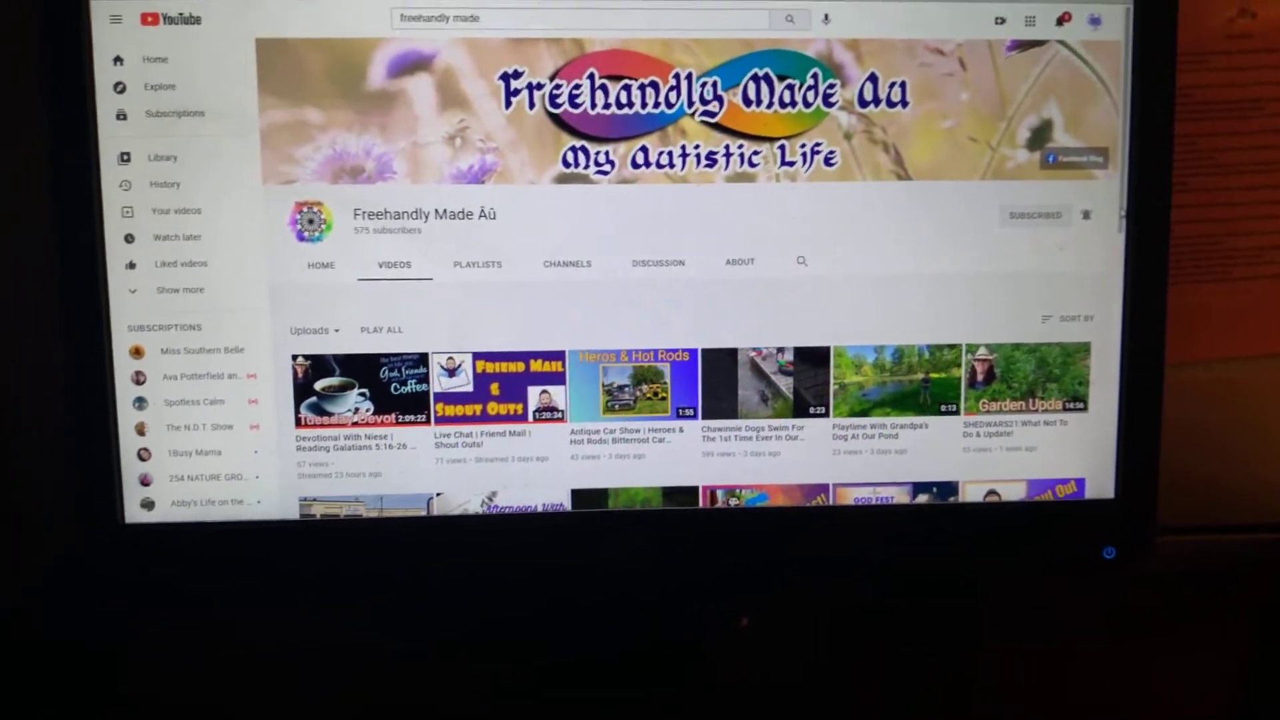
scroll("down", 3)
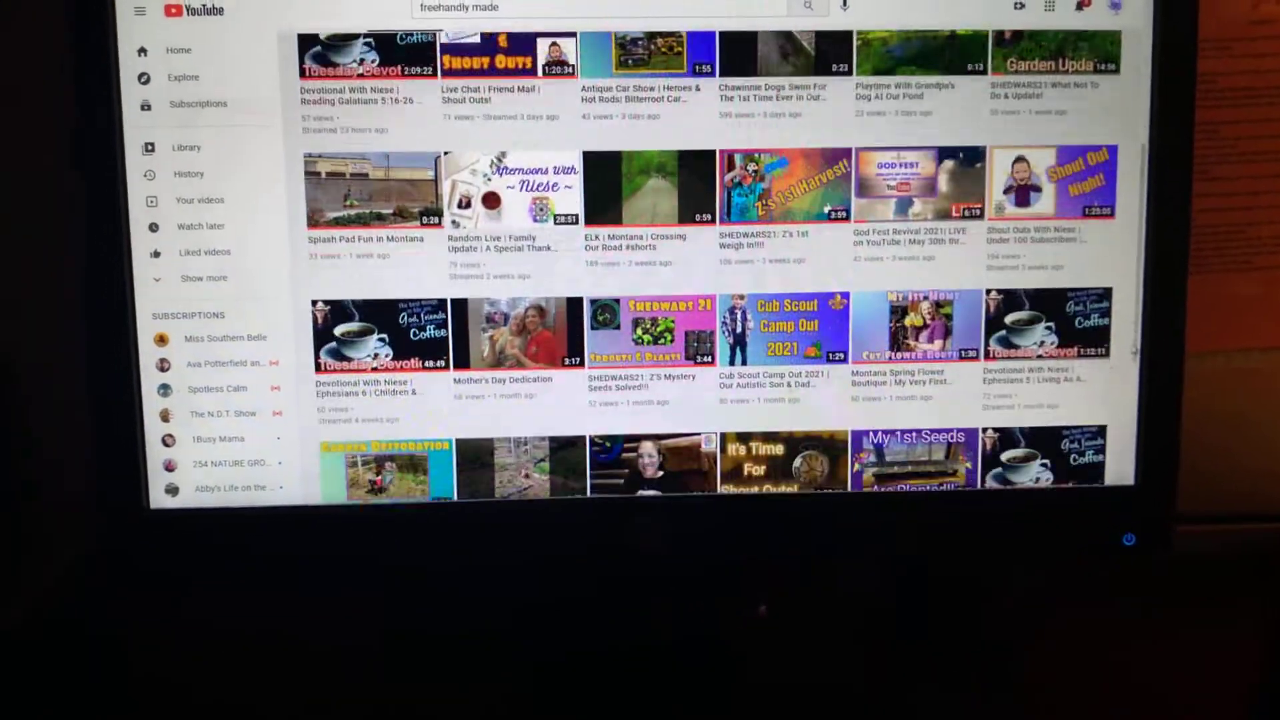
scroll("down", 3)
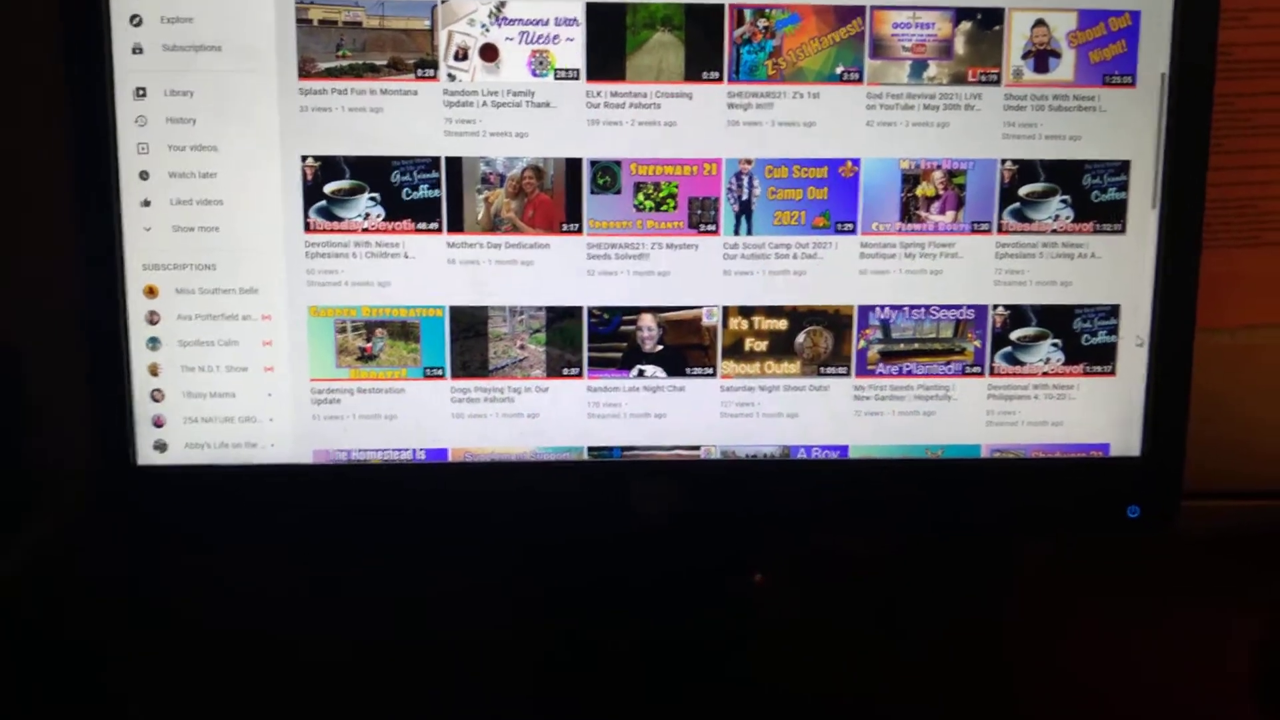
scroll("up", 3)
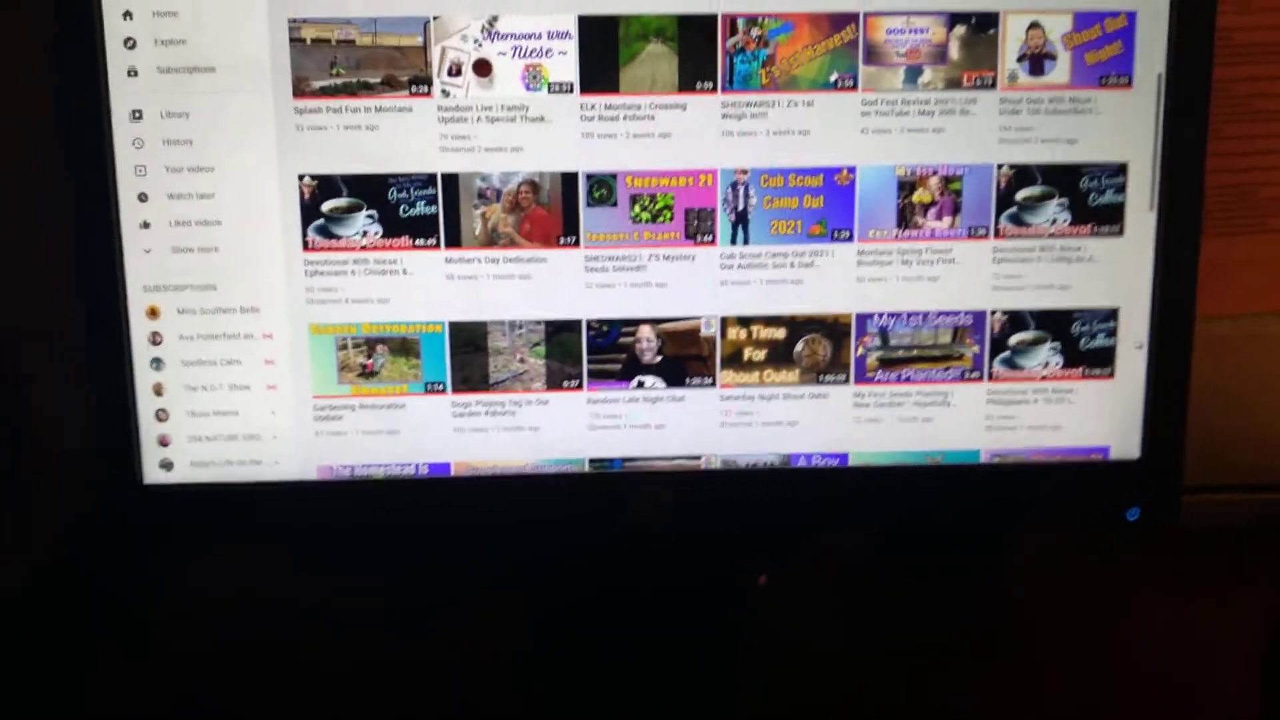
scroll("up", 3)
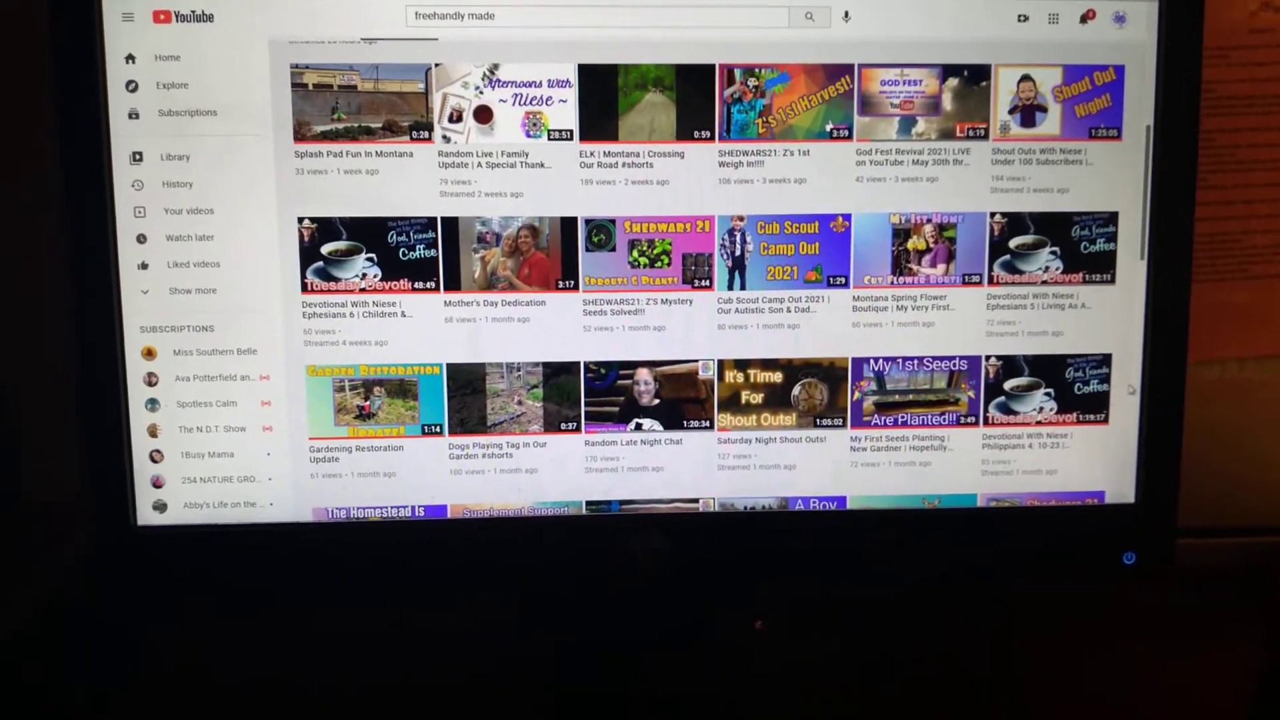
scroll("up", 3)
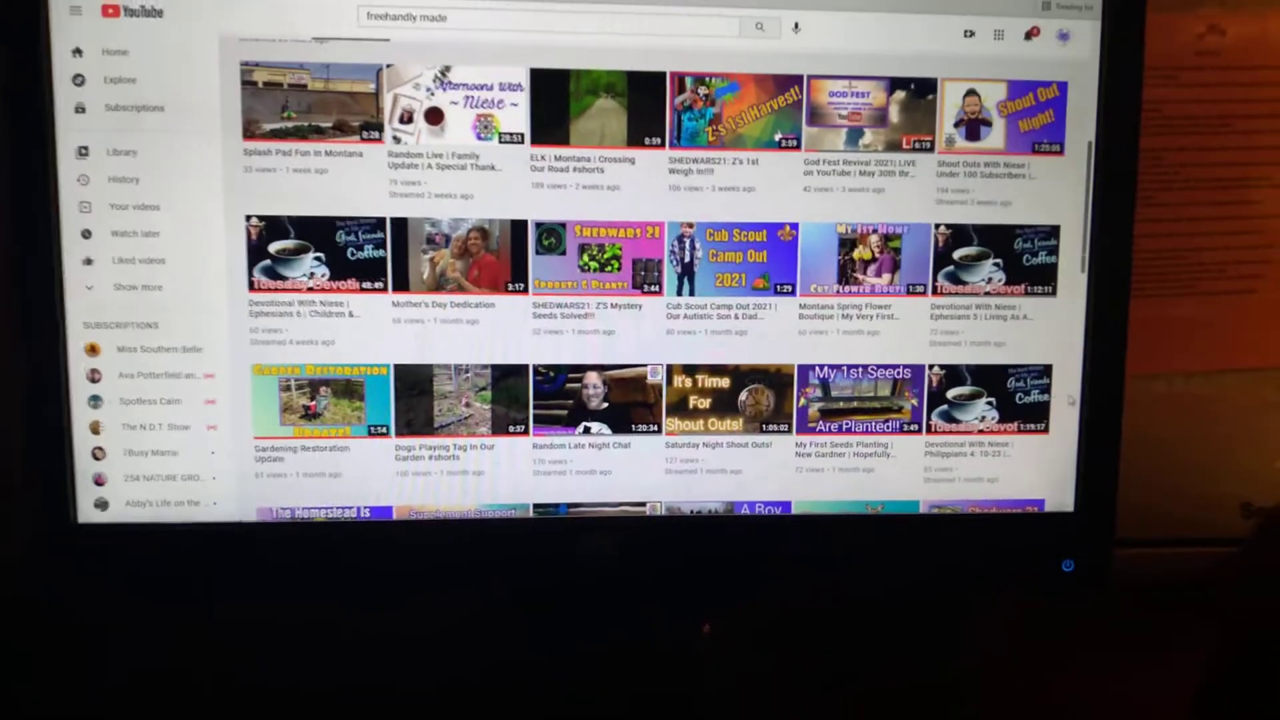
scroll("down", 3)
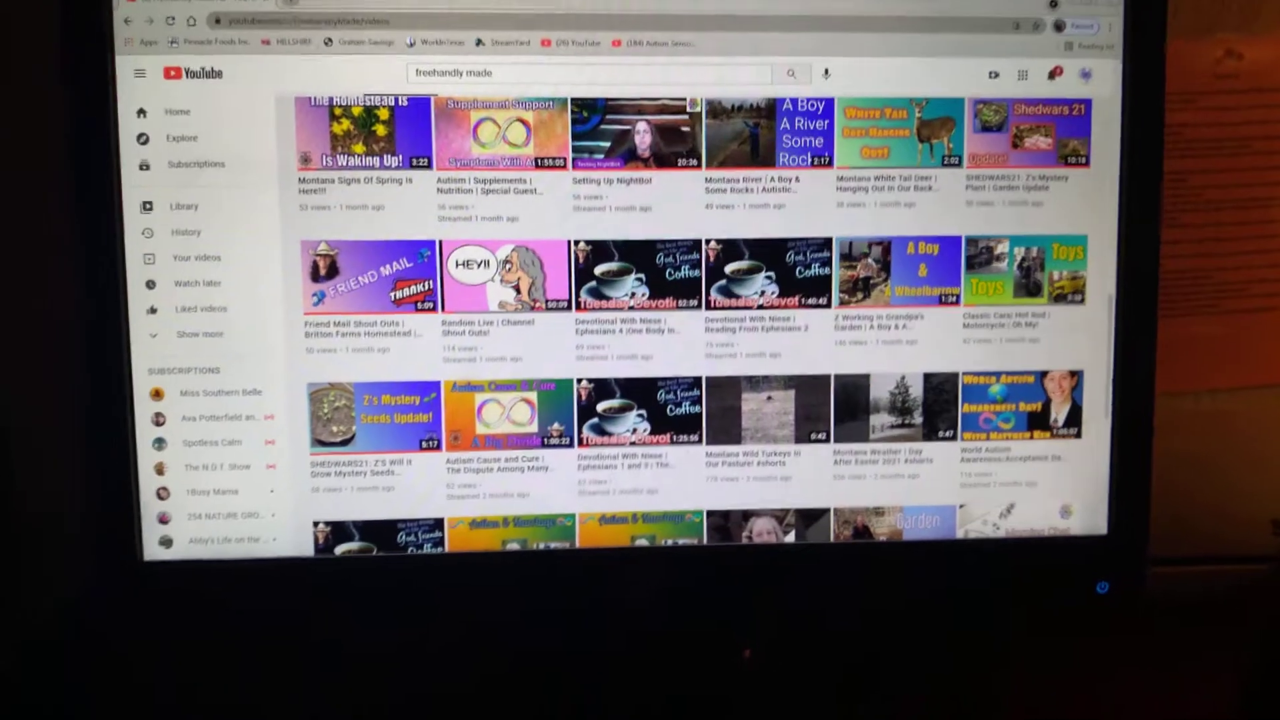
scroll("down", 3)
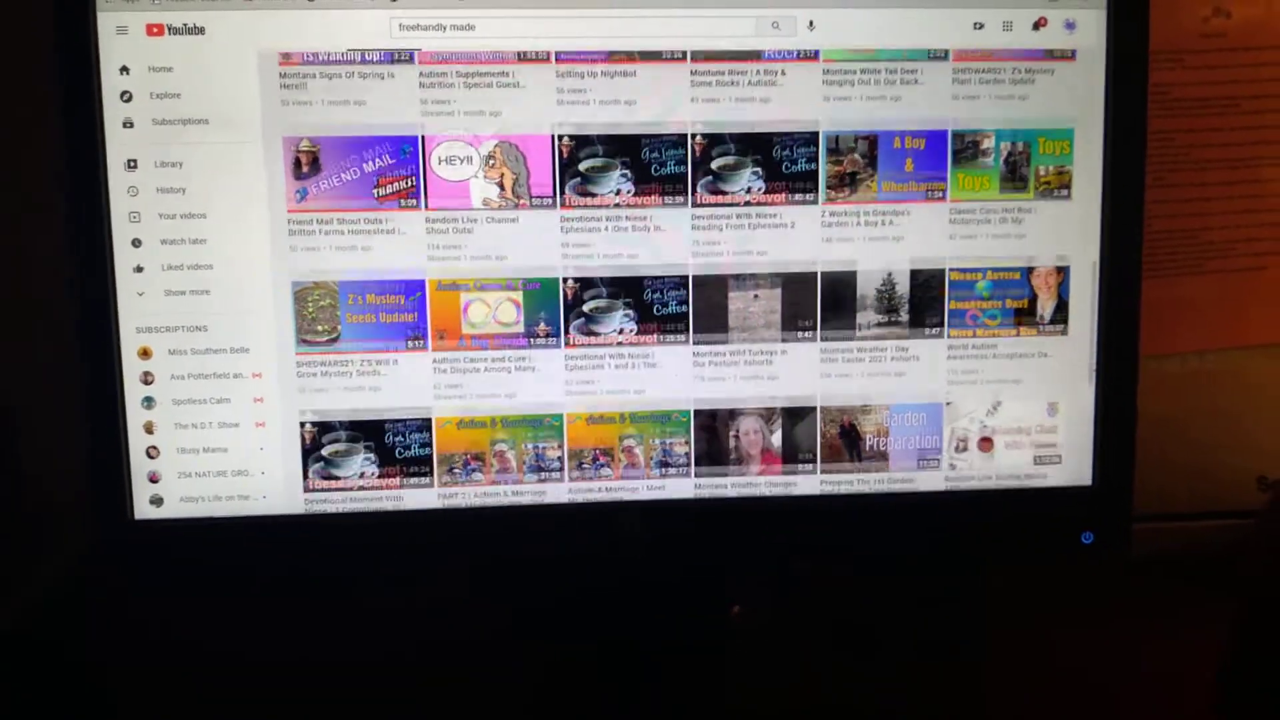